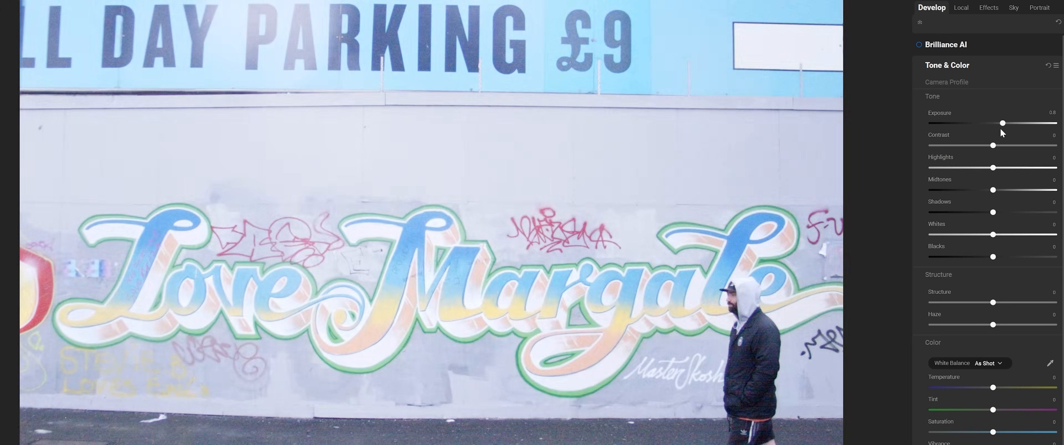
# Step: Lower Exposure to about 0.15 and nudge the adjacent tone slider to enrich the graffiti wall
pyautogui.moveTo(1001, 122); pyautogui.dragTo(990, 122)
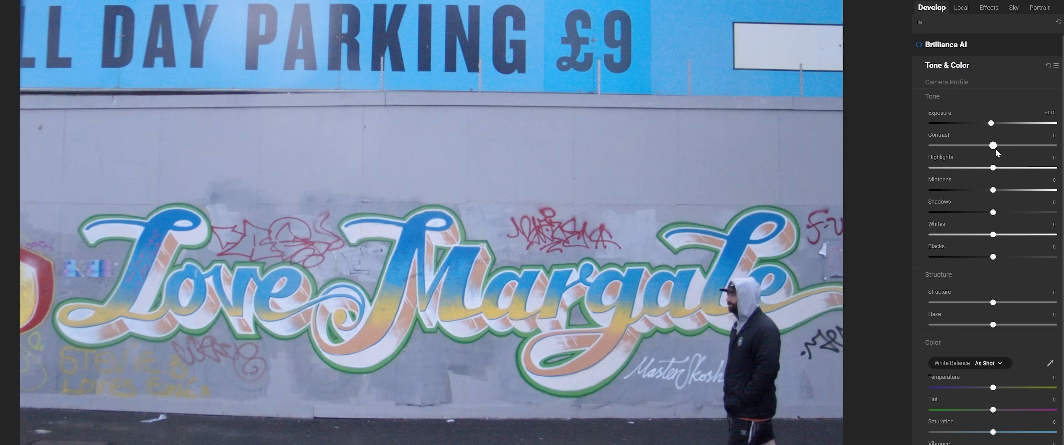
pyautogui.moveTo(991, 145); pyautogui.dragTo(1010, 145)
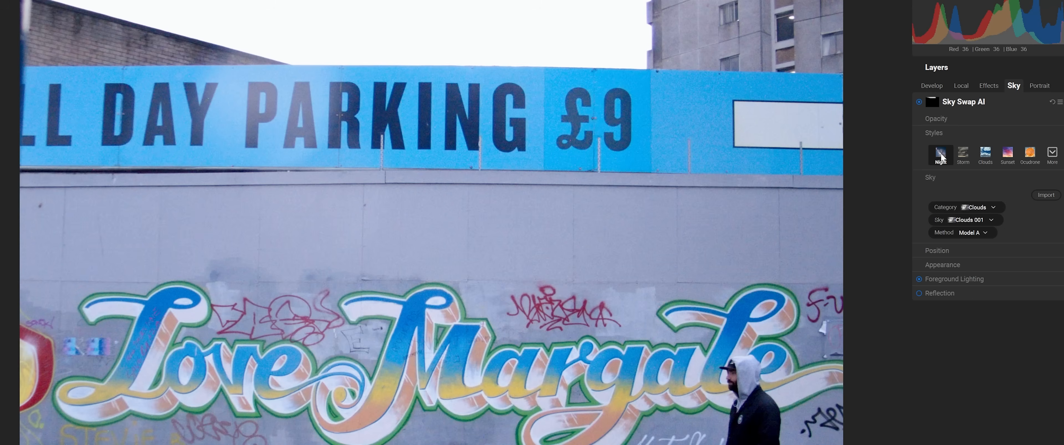
# Step: Apply the Night style preset so a starry sky replaces the pale sky
pyautogui.click(940, 155)
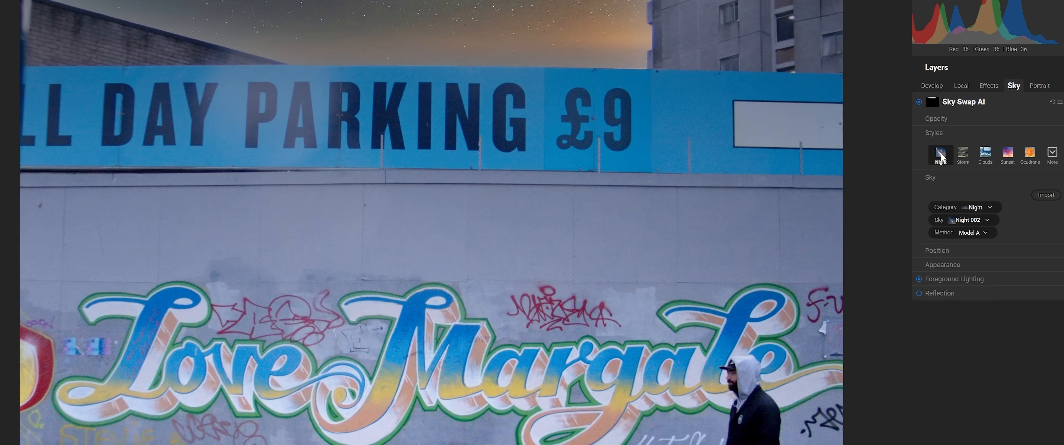